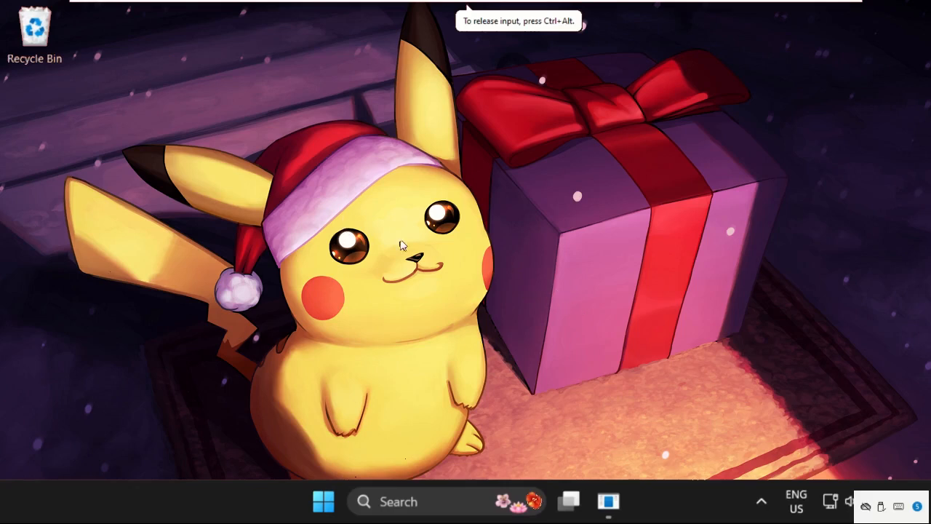
mouse_move(357, 276)
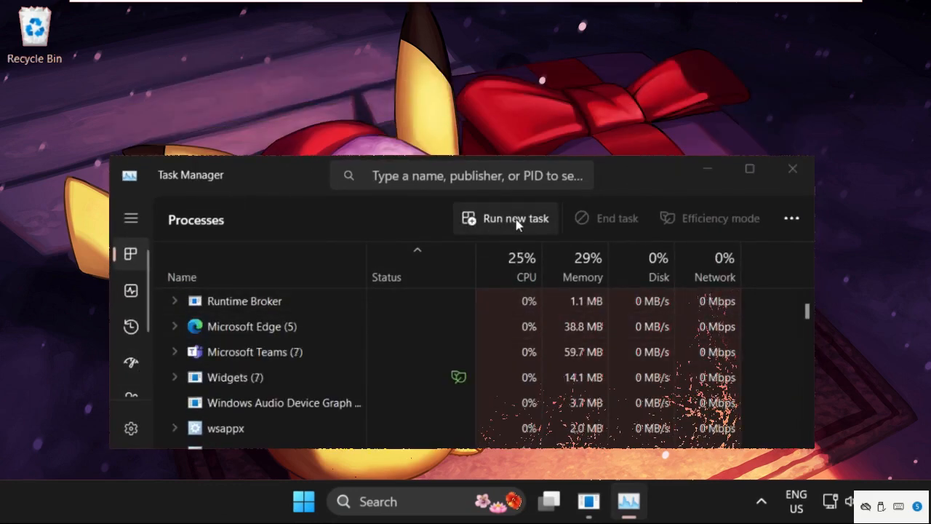
Start a new task and browse to C:\Windows\System32\cmd.exe as the program.
click(506, 218)
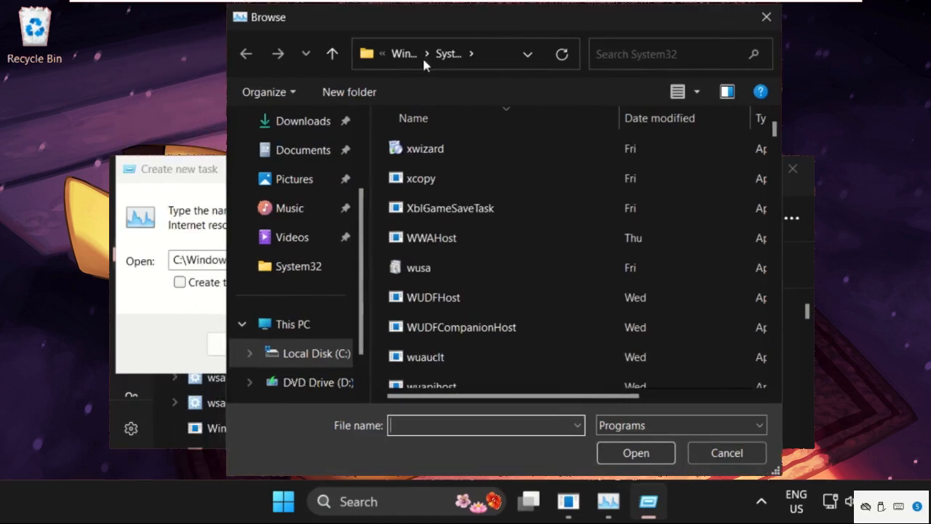
click(292, 323)
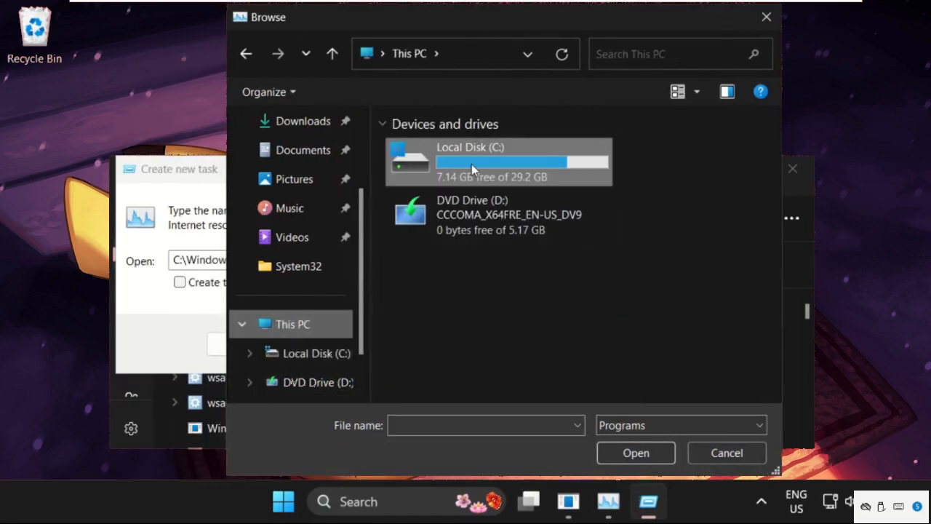
double_click(471, 161)
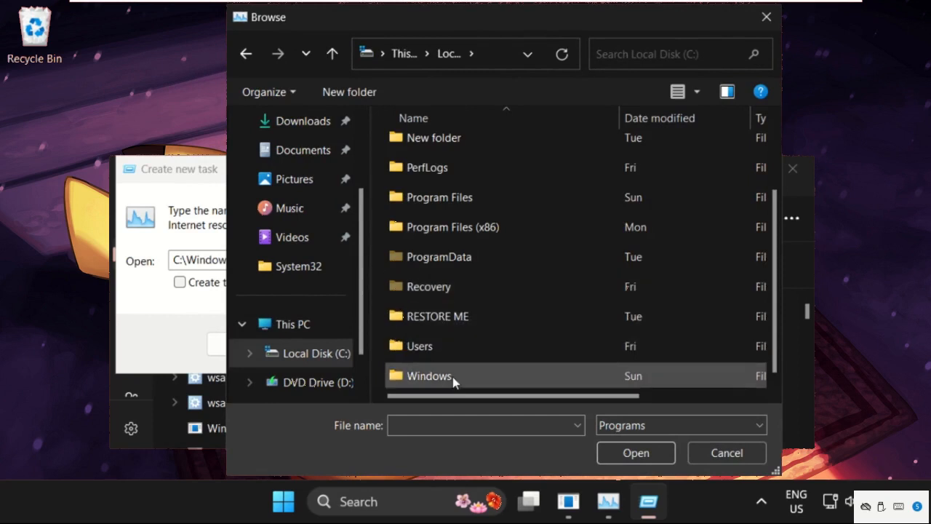
double_click(429, 375)
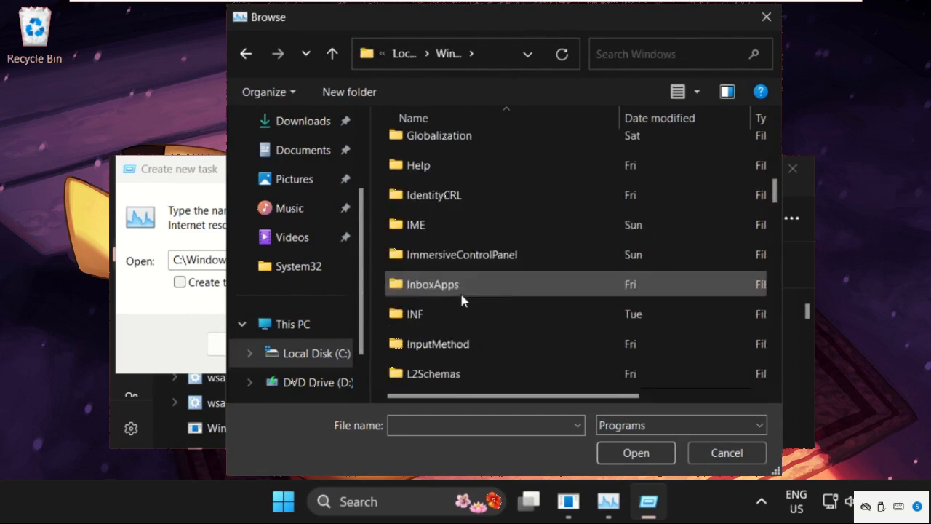
scroll(down, 3)
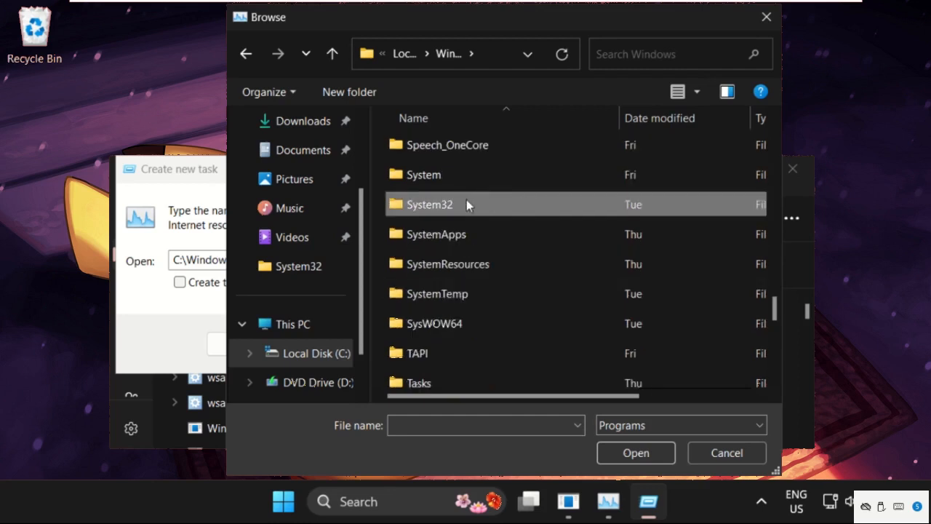
double_click(429, 204)
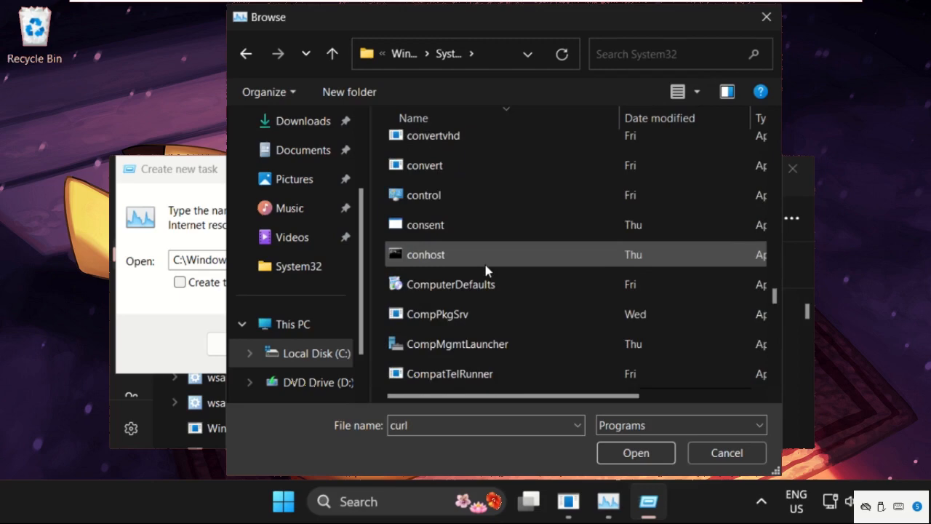
scroll(up, 3)
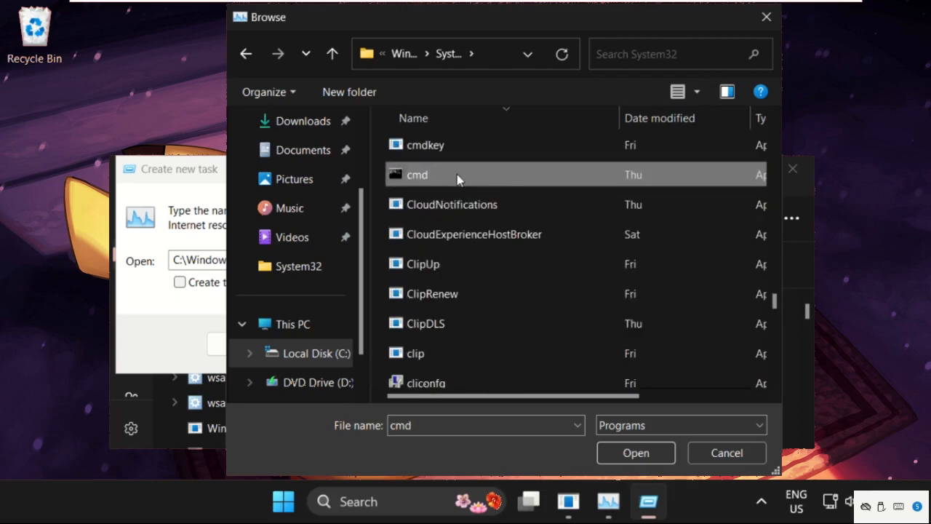
click(634, 453)
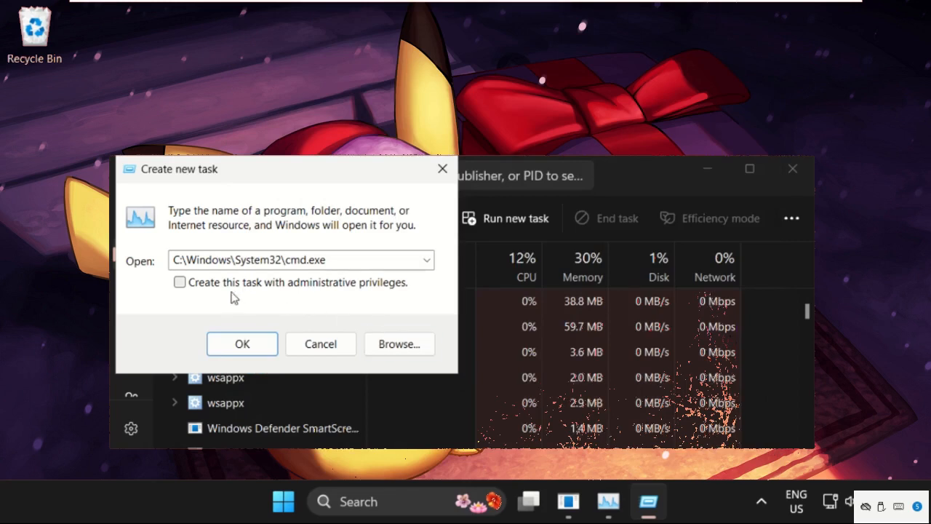
Launch cmd.exe with administrative privileges ticked.
click(180, 282)
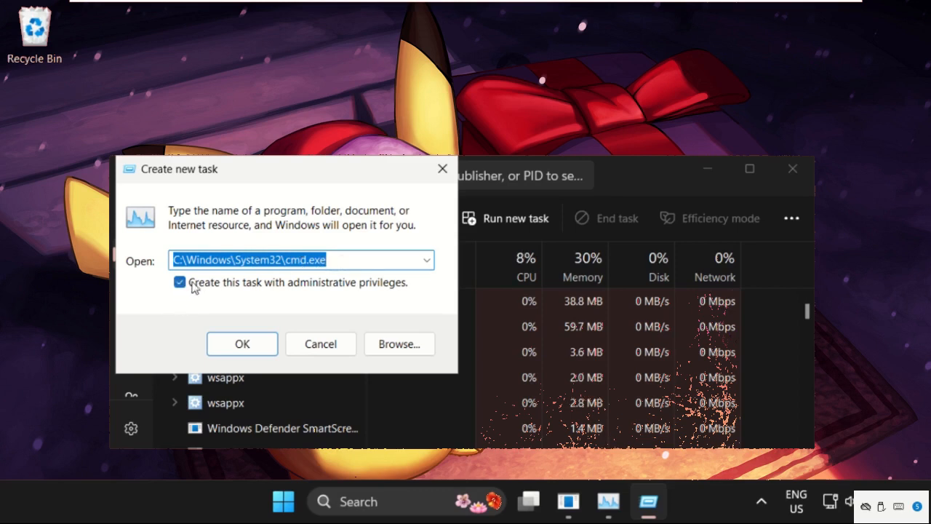
mouse_move(328, 289)
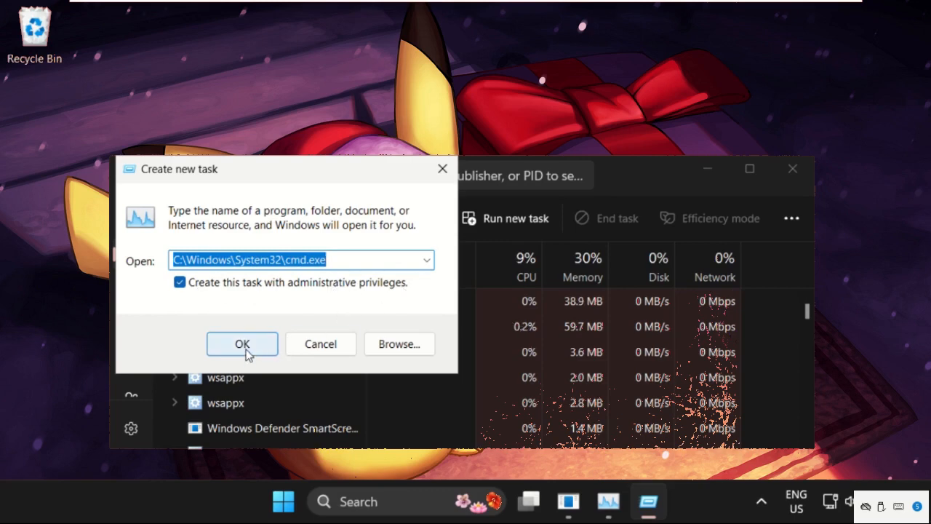
click(241, 343)
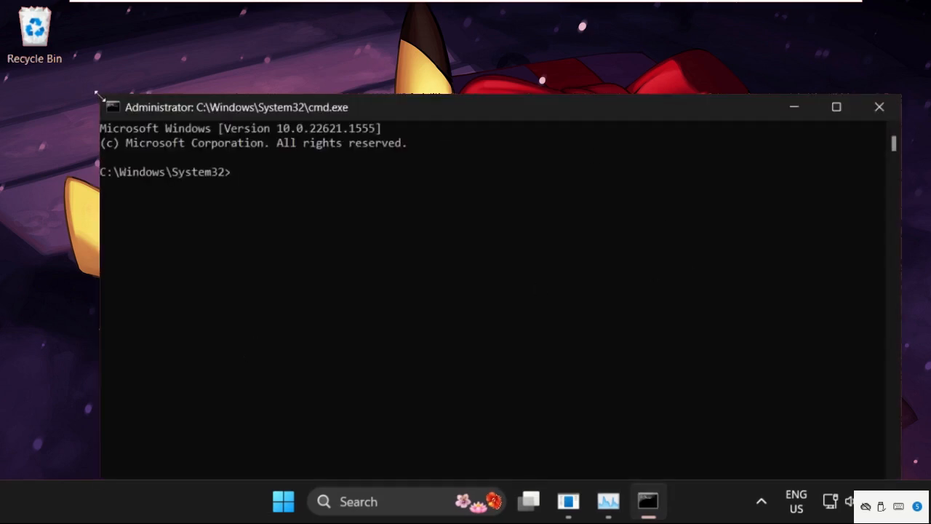
Centre the console window and run gpupdate.
drag(232, 107, 465, 325)
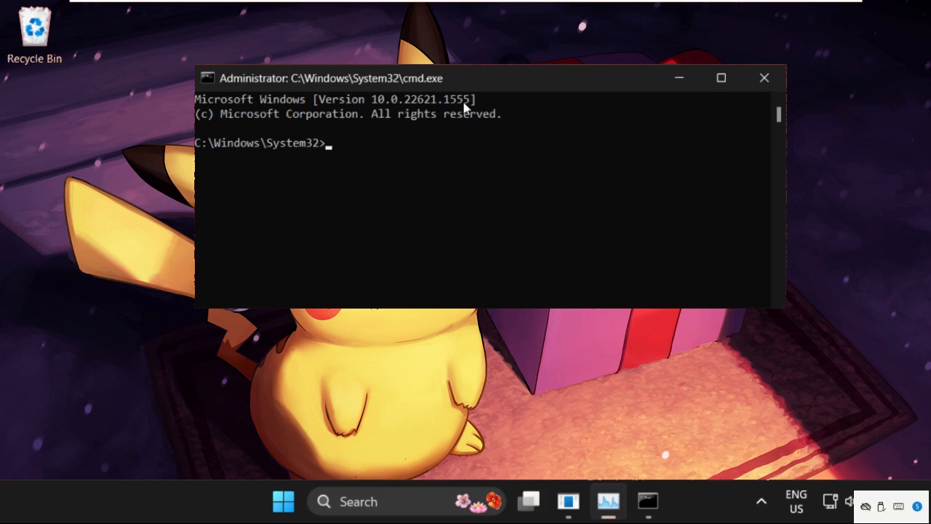
text(g)
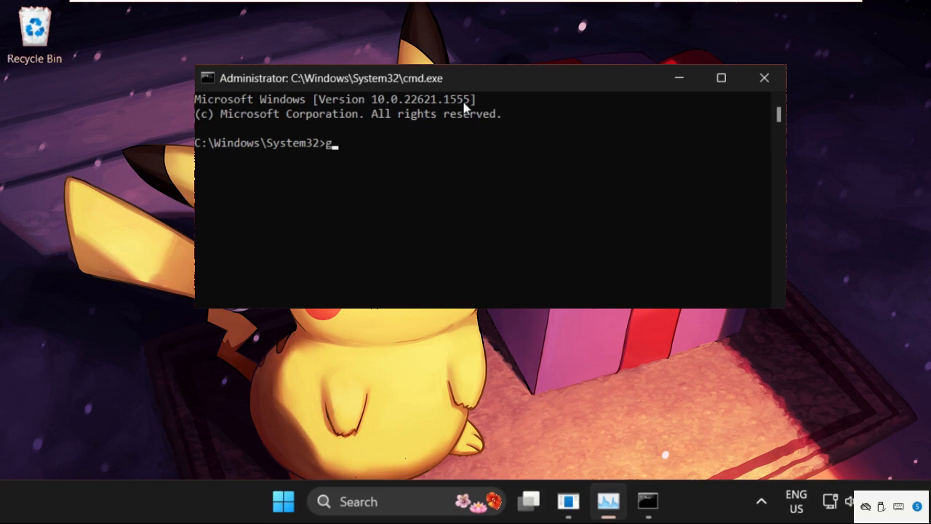
text(pu)
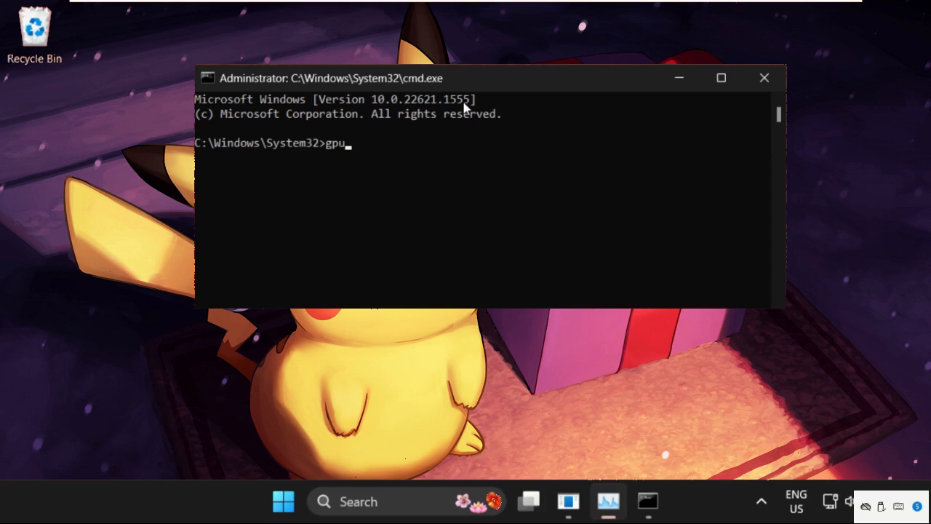
text(pdate)
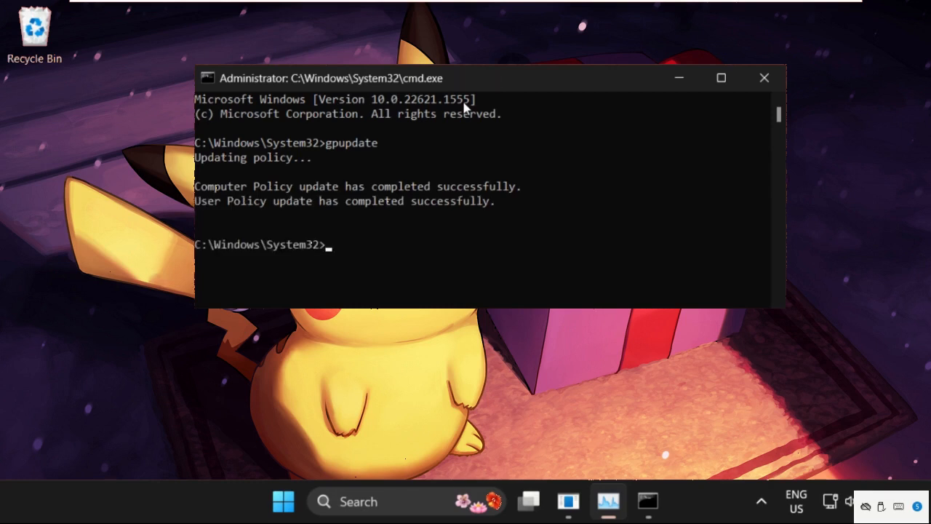
text(gp)
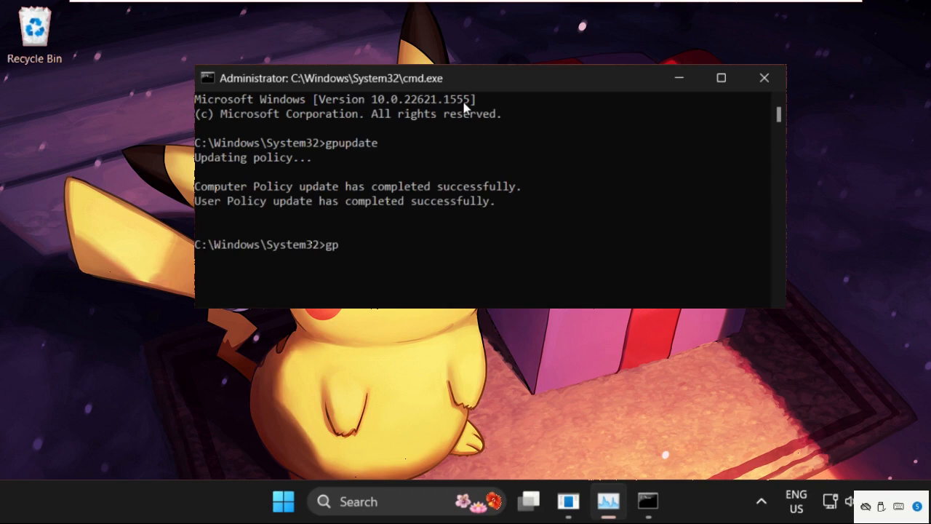
Run gpupdate /force at the admin Command Prompt.
text(resul)
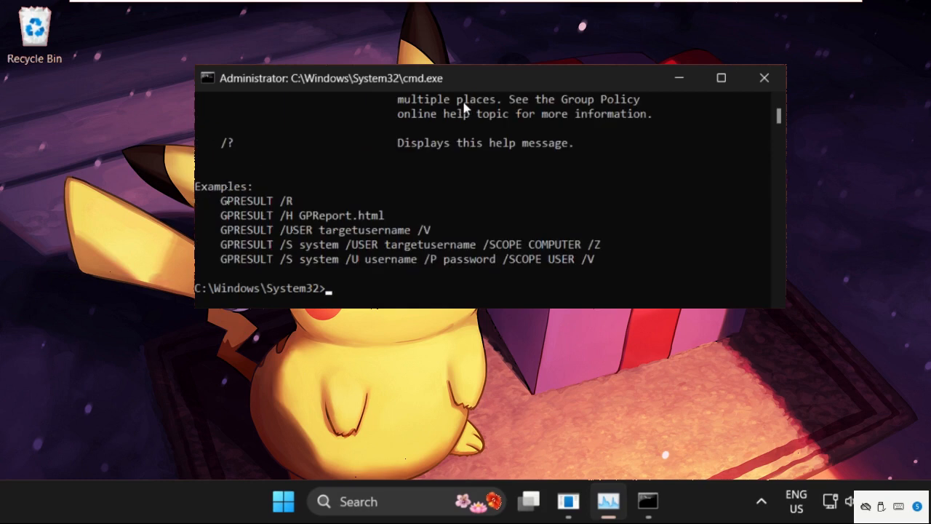
text(g)
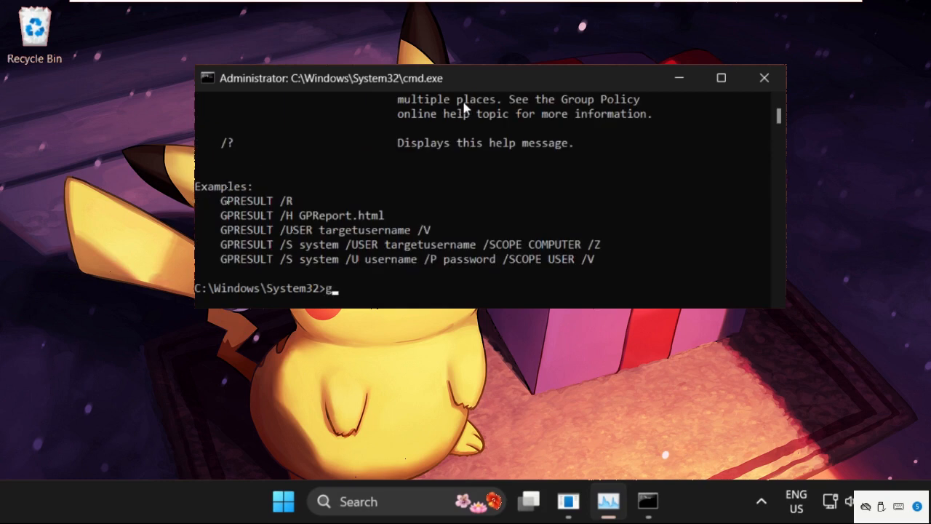
text(pud)
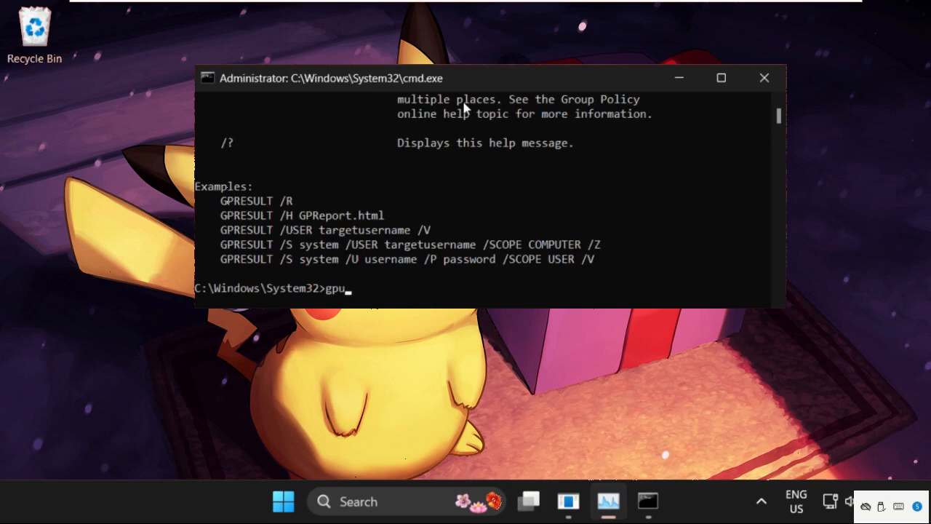
text(pdate)
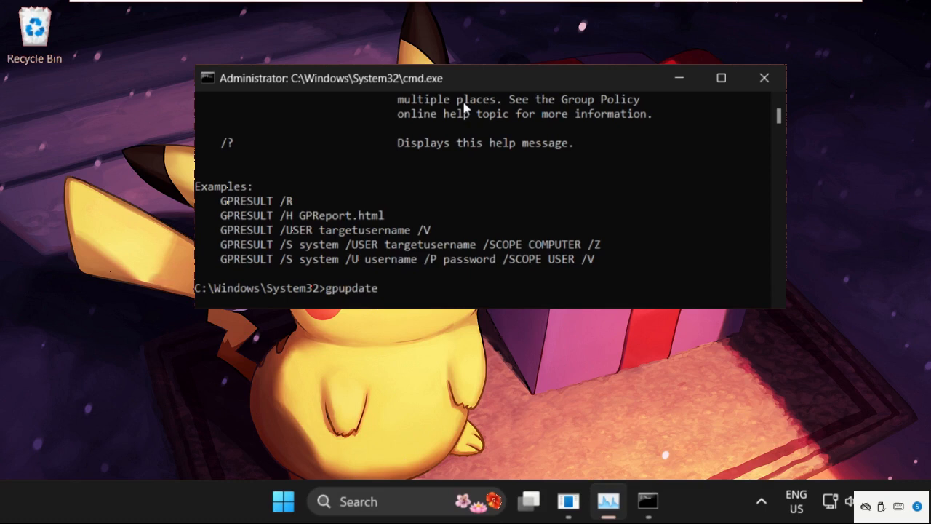
text(/fo)
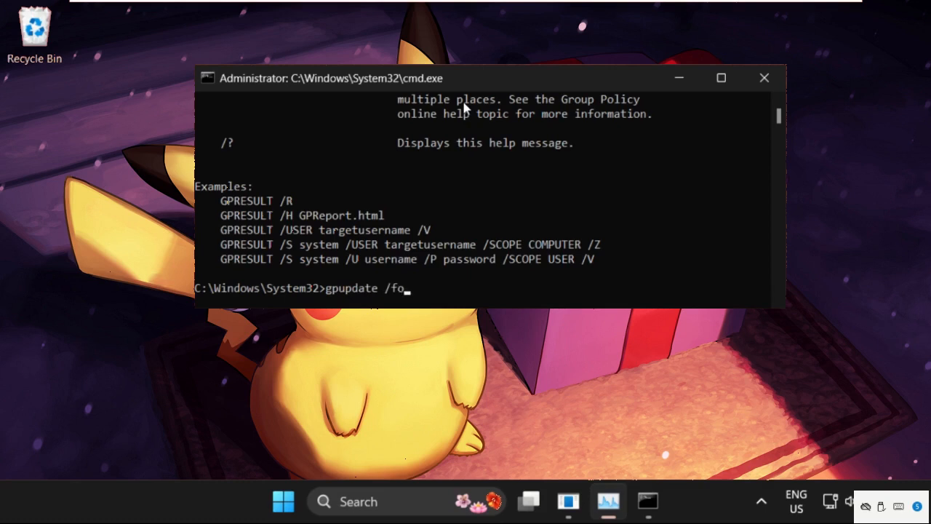
text(rce)
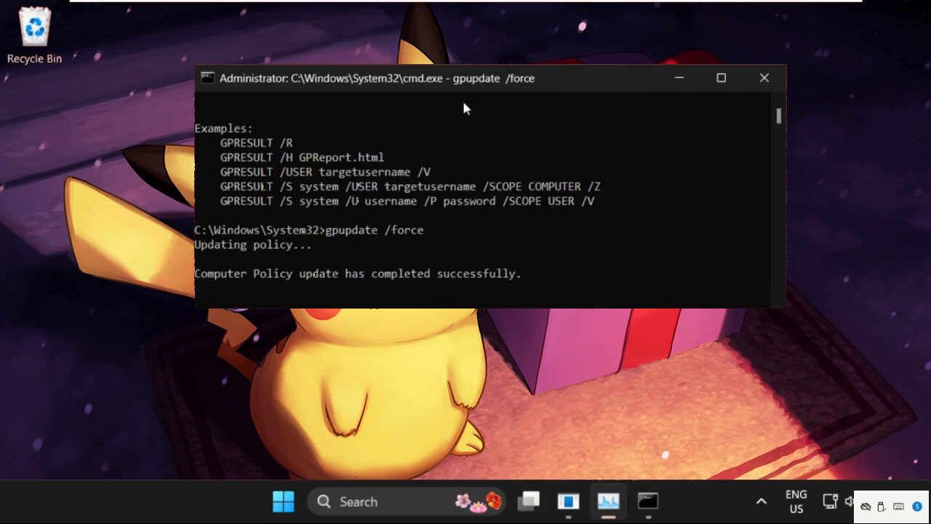
mouse_move(471, 447)
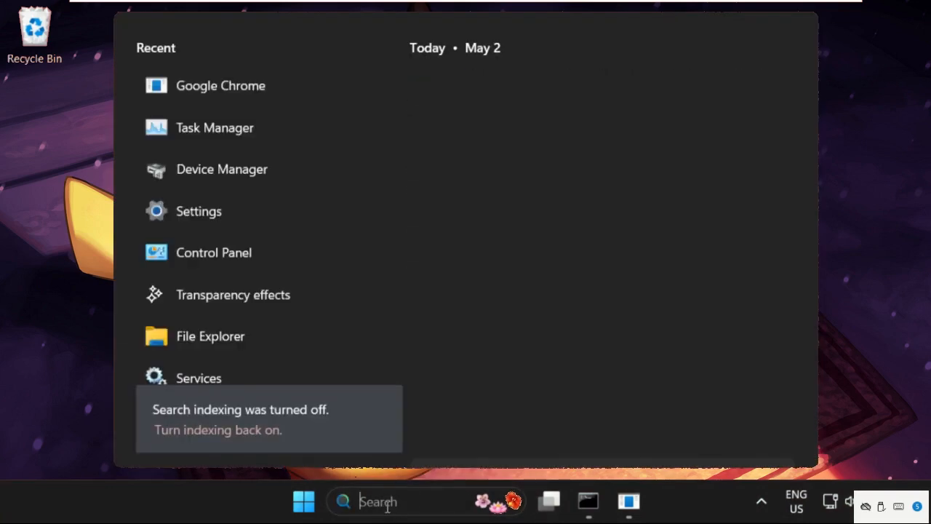
Search 'services' and open Group Policy Client properties to confirm Running, Automatic startup.
text(services)
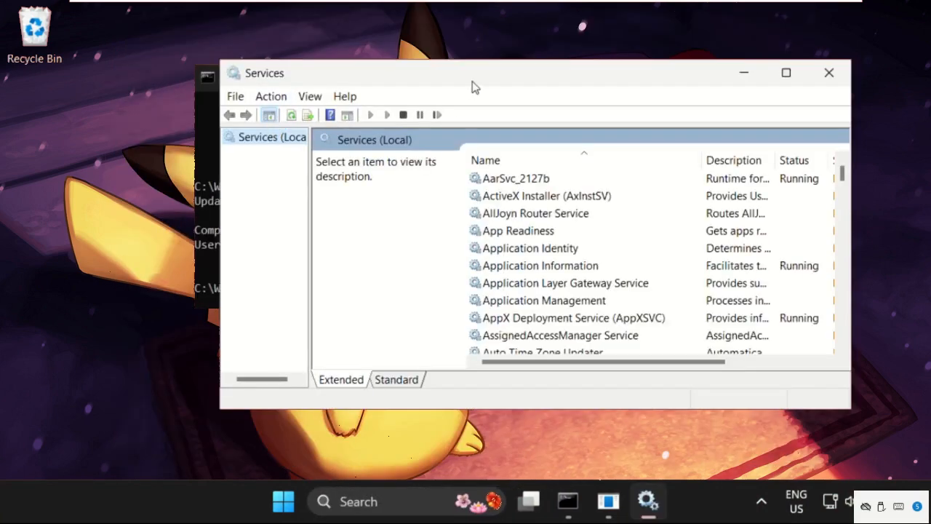
click(524, 247)
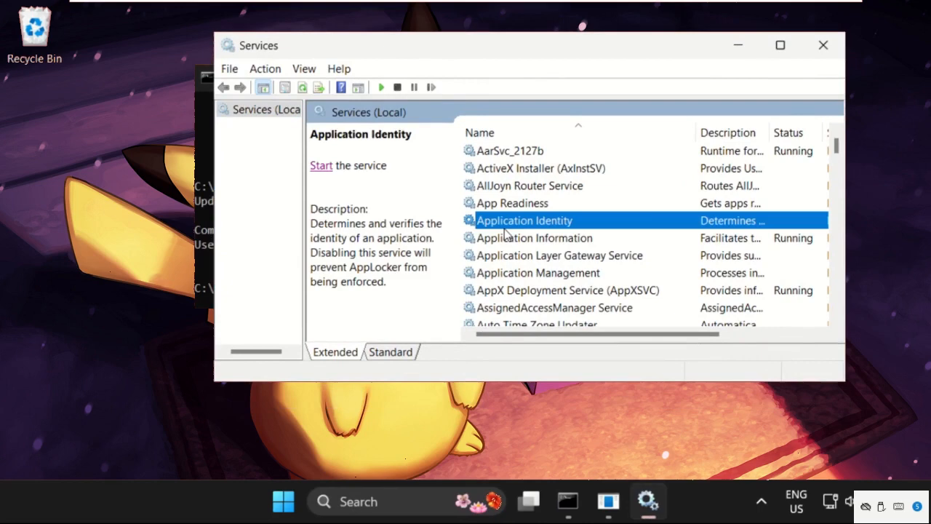
click(562, 203)
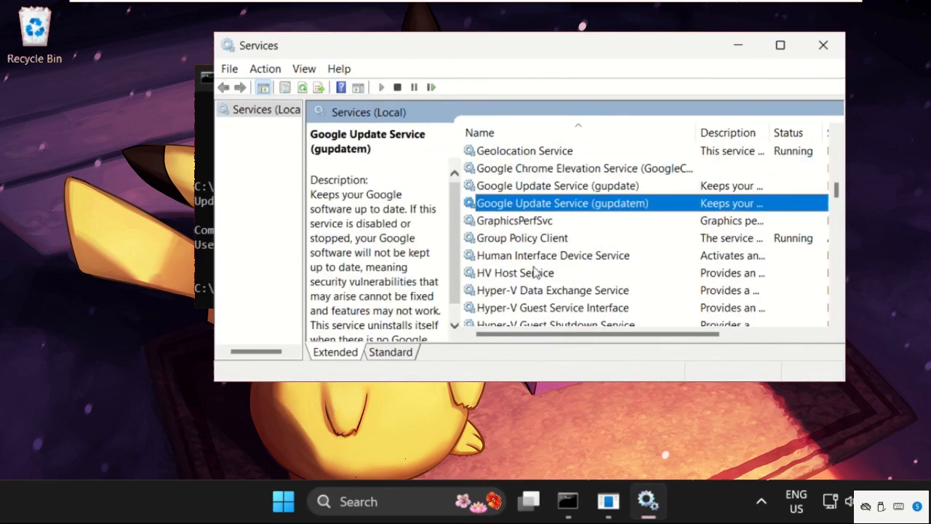
click(521, 238)
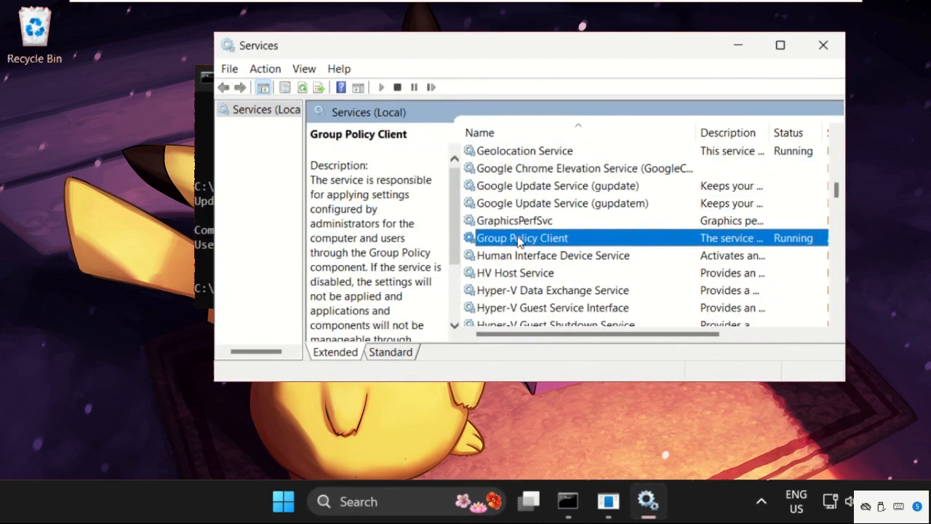
double_click(521, 237)
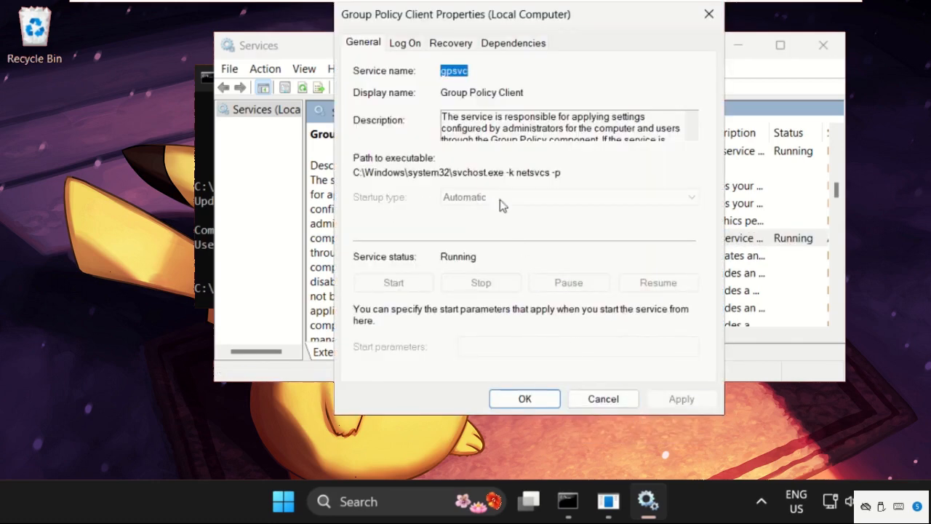
mouse_move(480, 207)
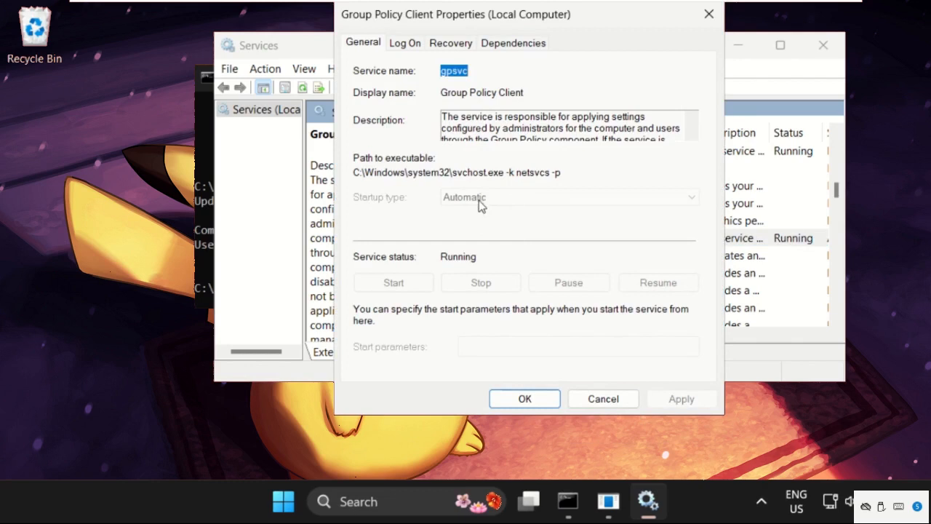
mouse_move(425, 345)
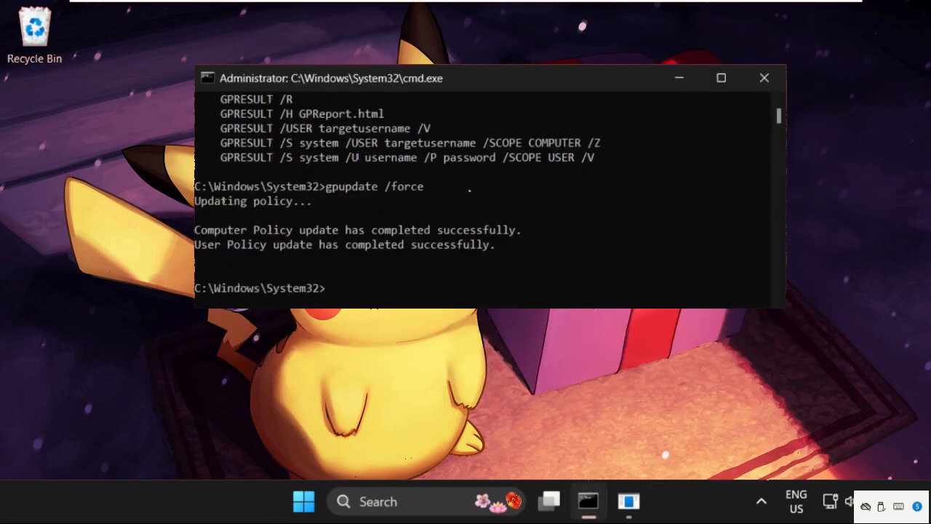
mouse_move(357, 294)
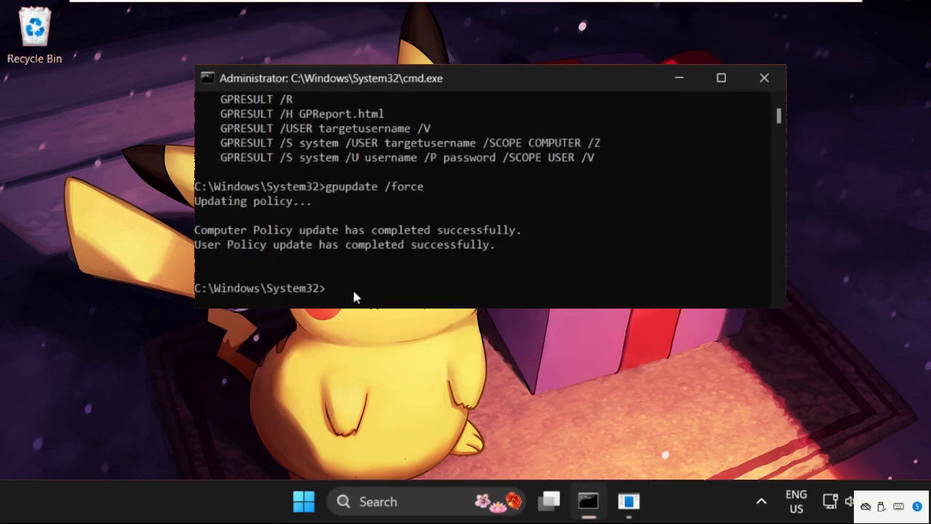
Run gpedit.msc from the admin Command Prompt.
text(gped)
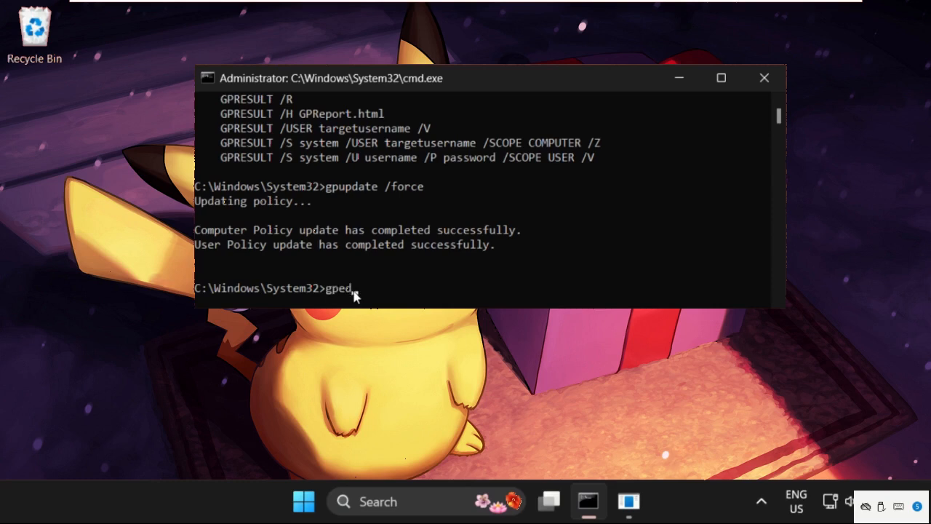
text(it.)
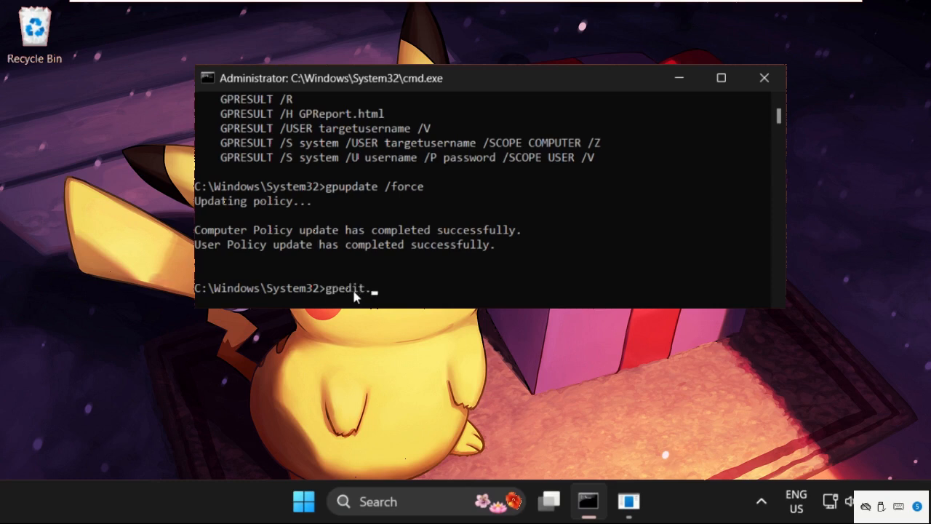
key(Return)
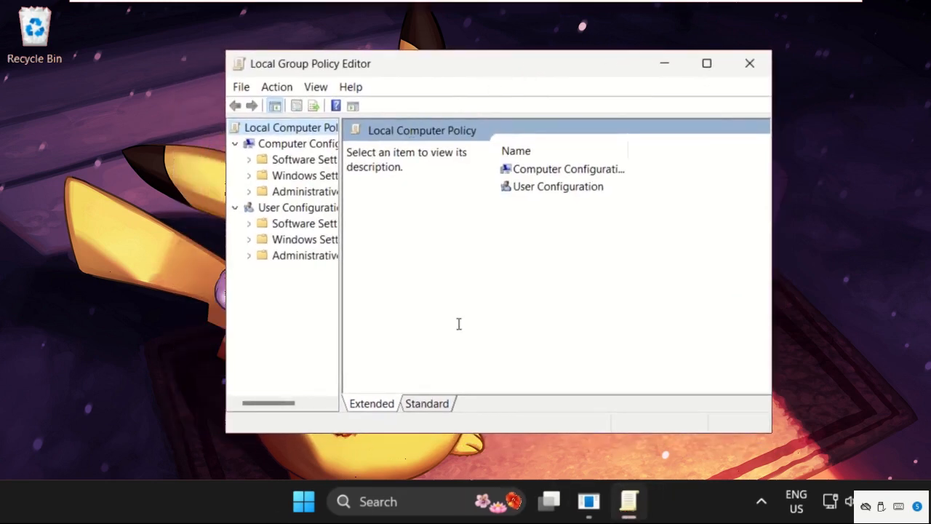
mouse_move(751, 63)
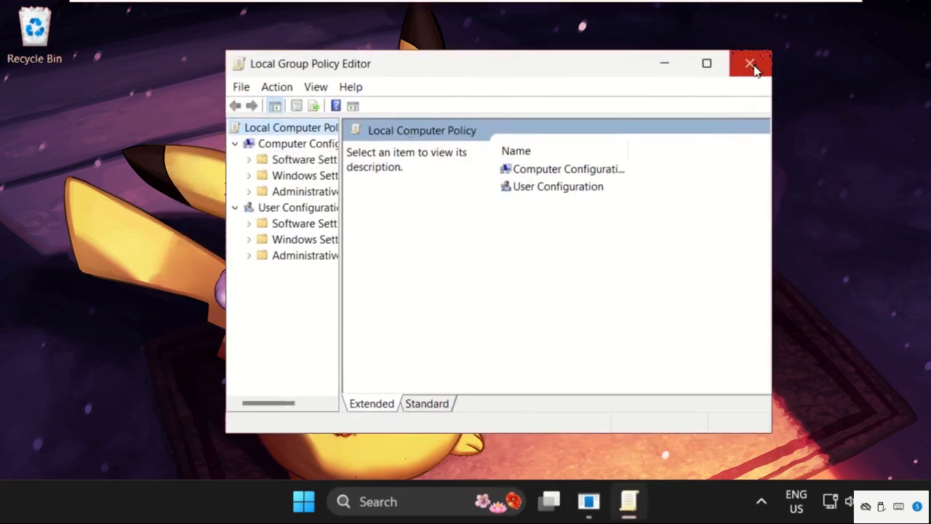
Close the Local Group Policy Editor window.
click(751, 64)
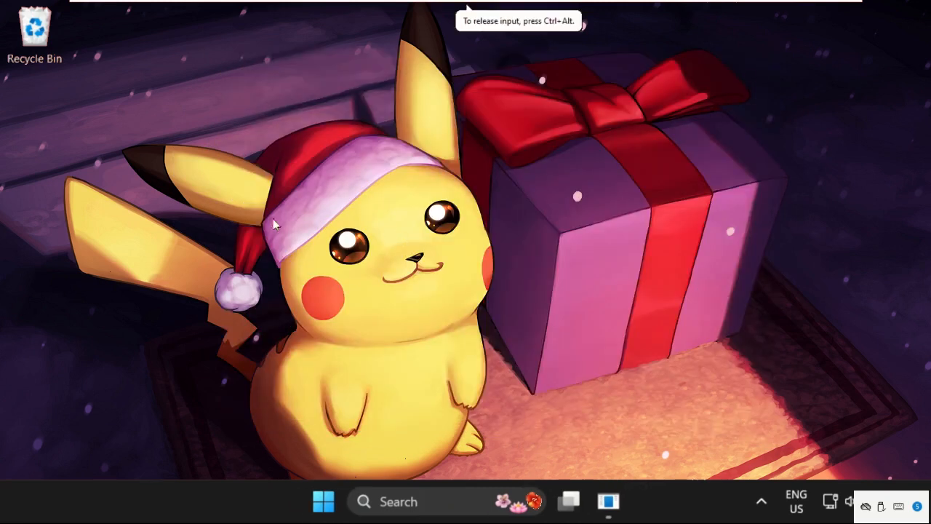
mouse_move(328, 192)
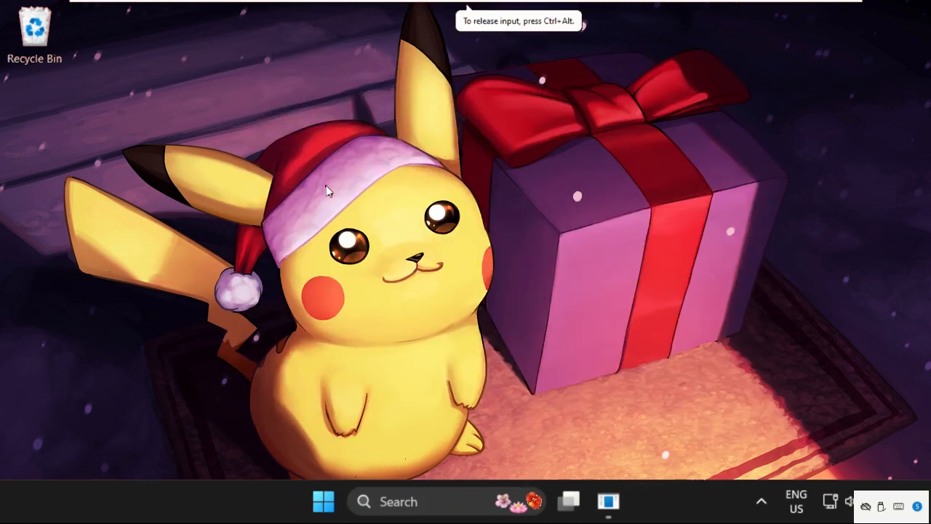